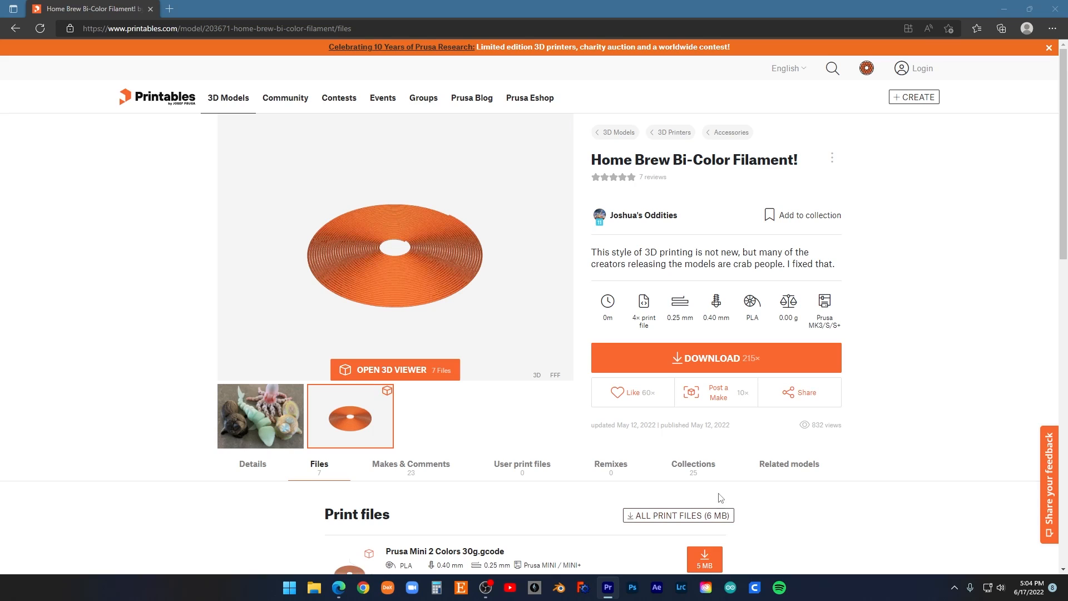
{"action": "mouse_move", "coordinate": [492, 503]}
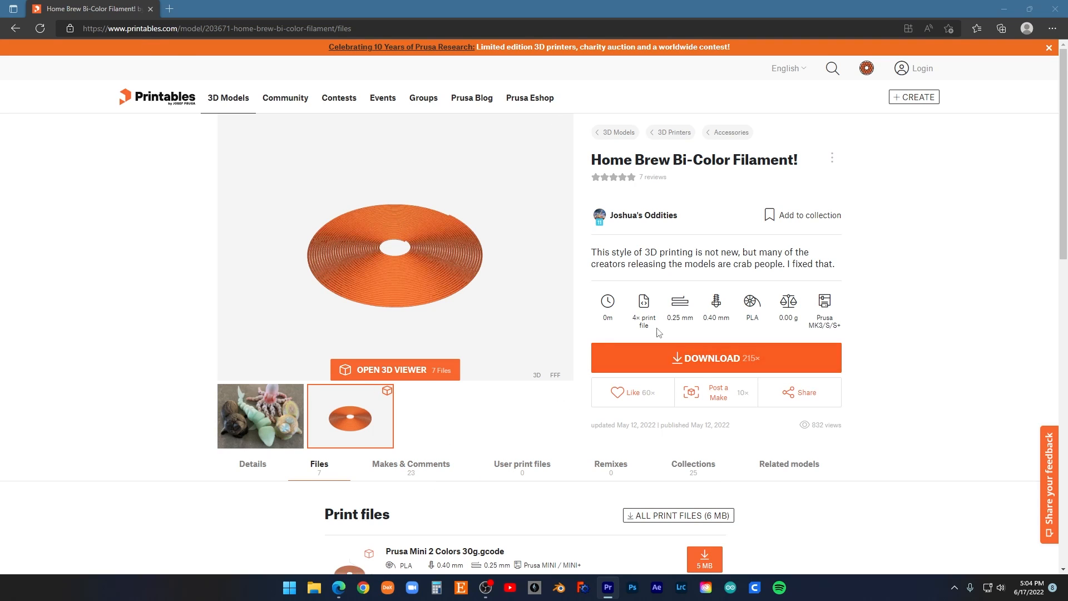
{"action": "mouse_move", "coordinate": [530, 273]}
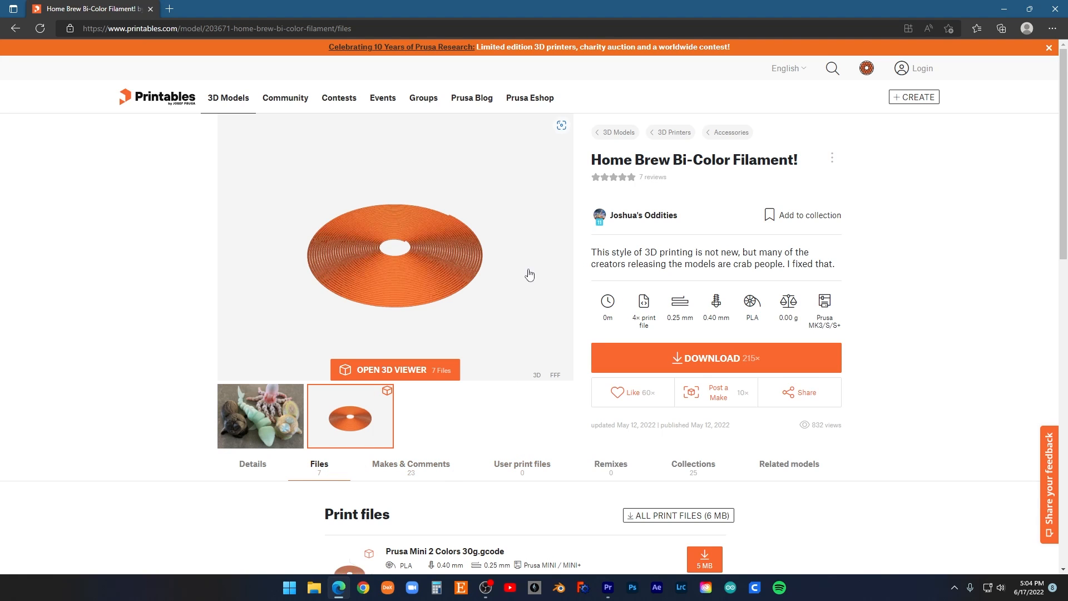
{"action": "mouse_move", "coordinate": [626, 225]}
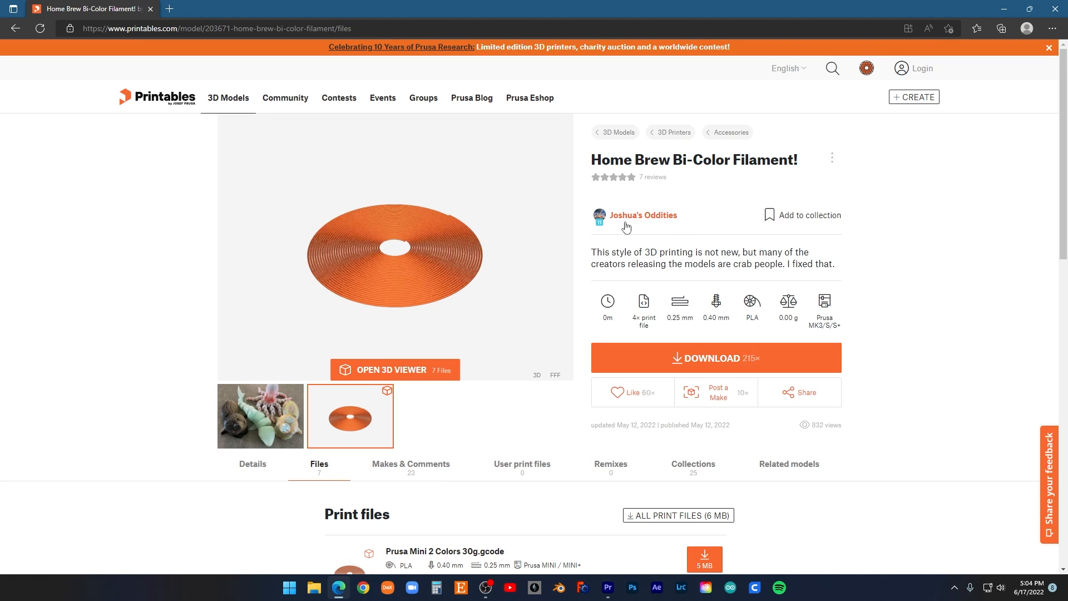
{"action": "scroll", "scroll_direction": "down", "scroll_amount": 3}
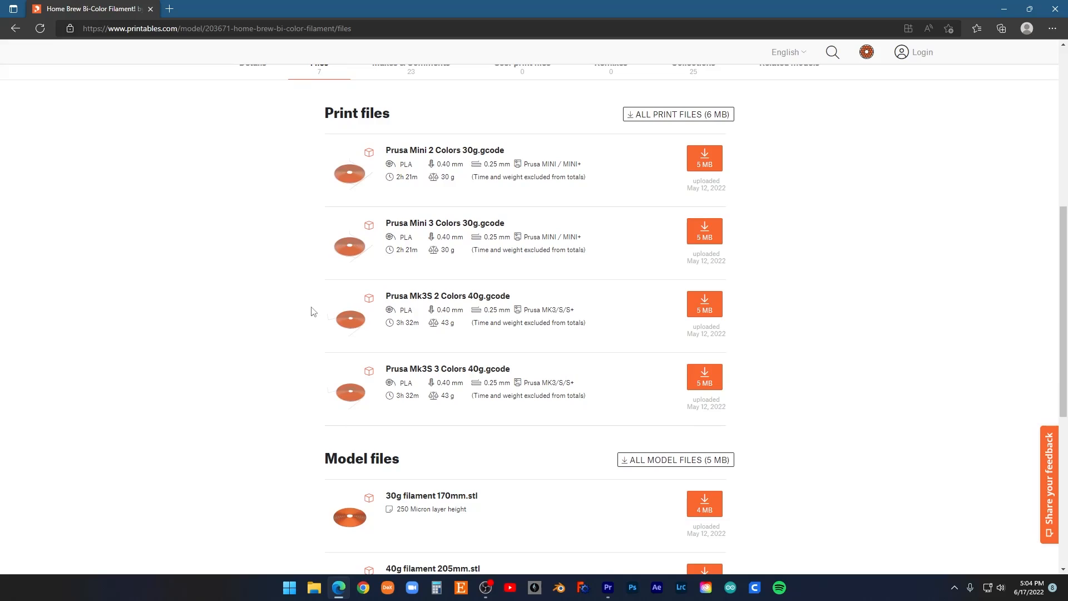
{"action": "mouse_move", "coordinate": [526, 483]}
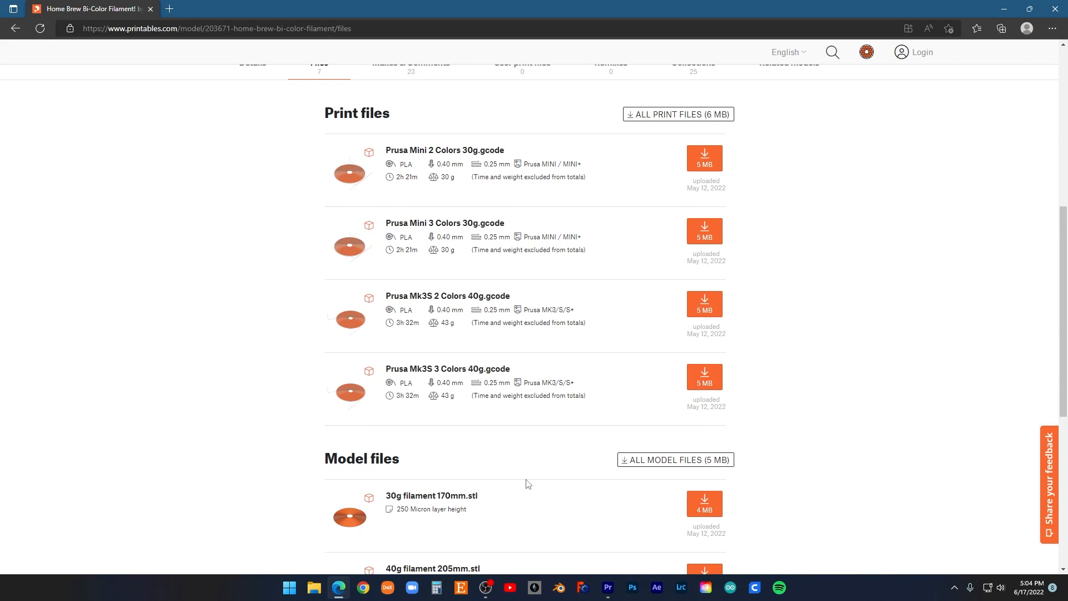
{"action": "scroll", "scroll_direction": "down", "scroll_amount": 3}
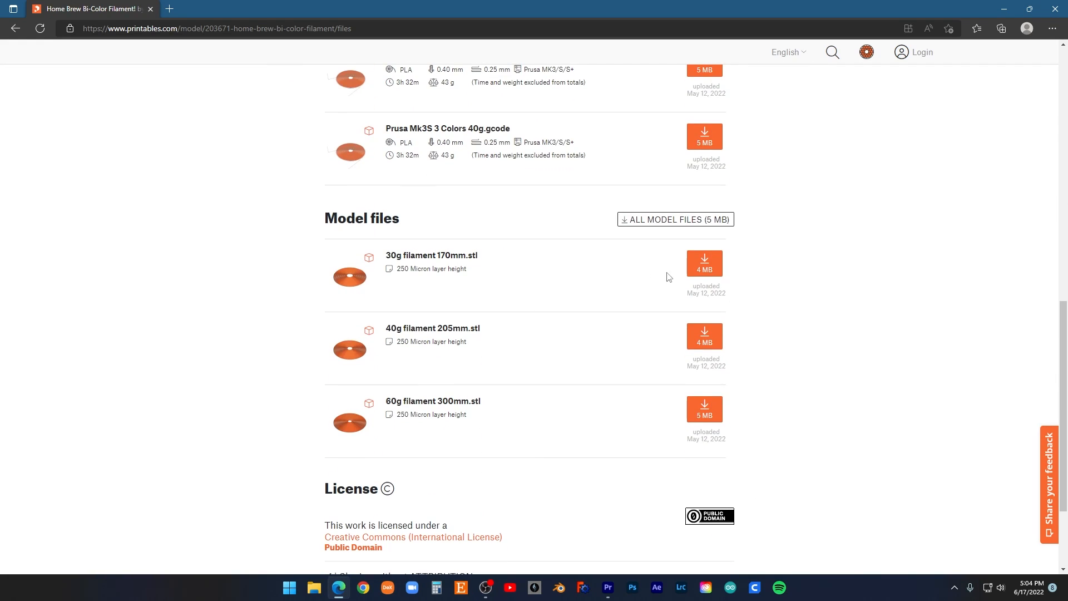
{"action": "mouse_move", "coordinate": [559, 368]}
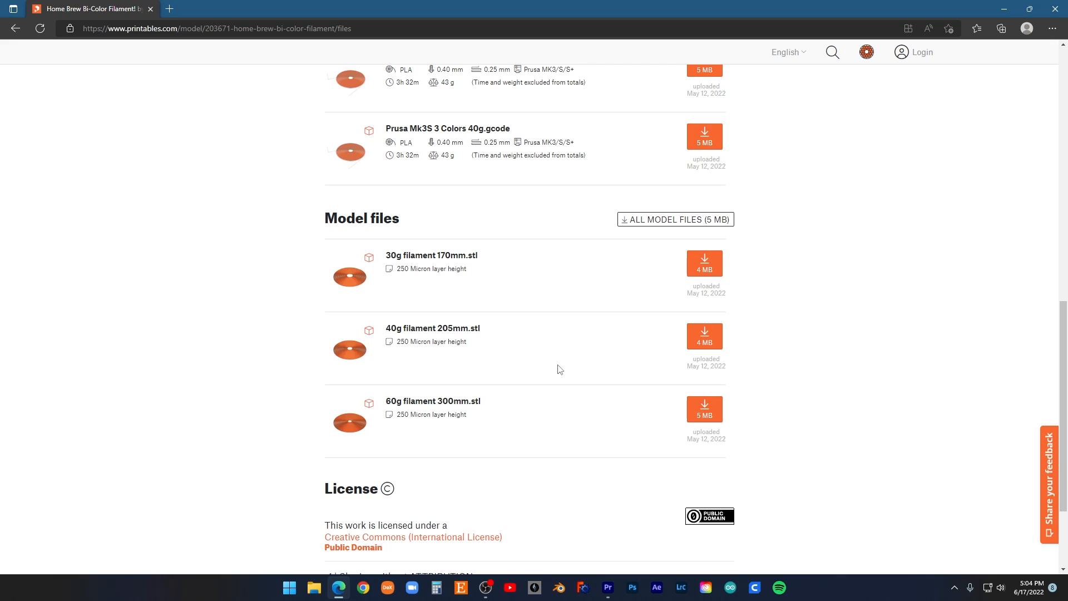
{"action": "mouse_move", "coordinate": [559, 350]}
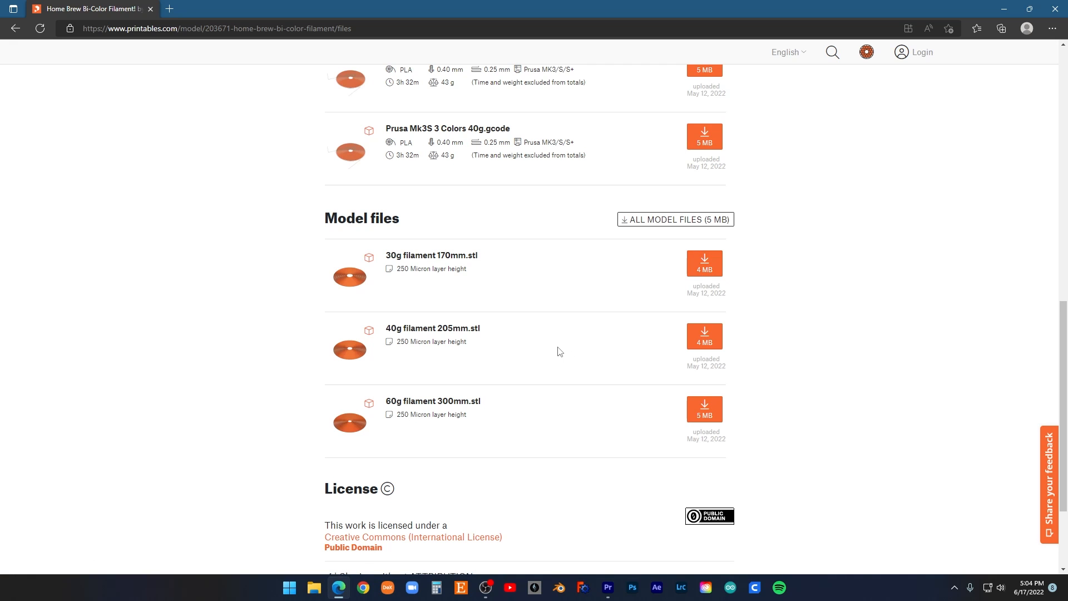